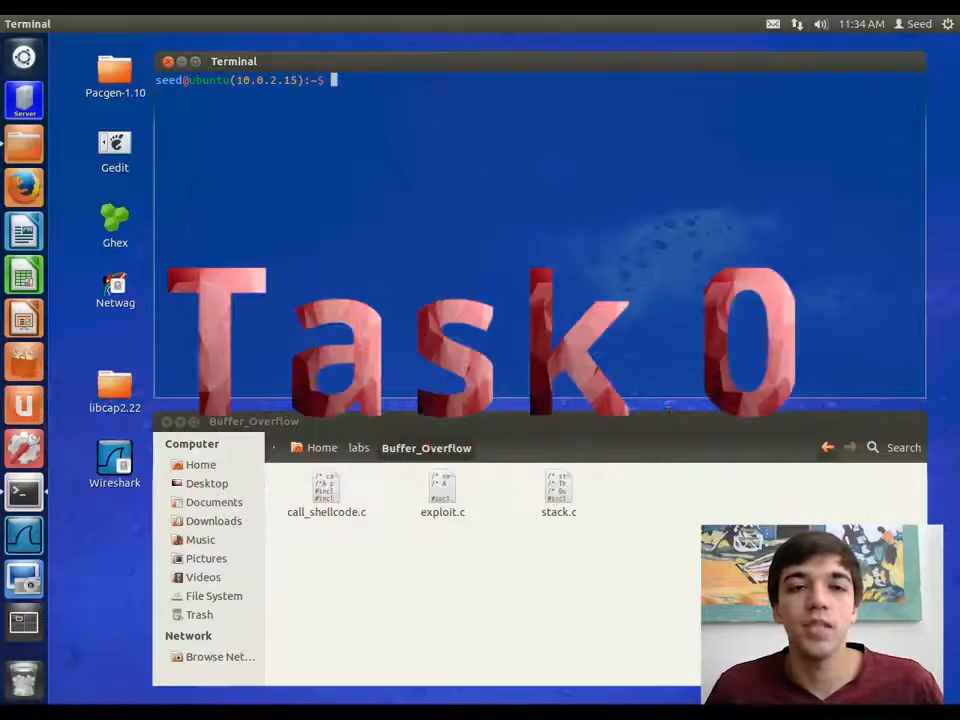
Enter the labs/Buffer_Overflow folder and switch to a root shell
type("cd labs/Buffer_Overflow/")
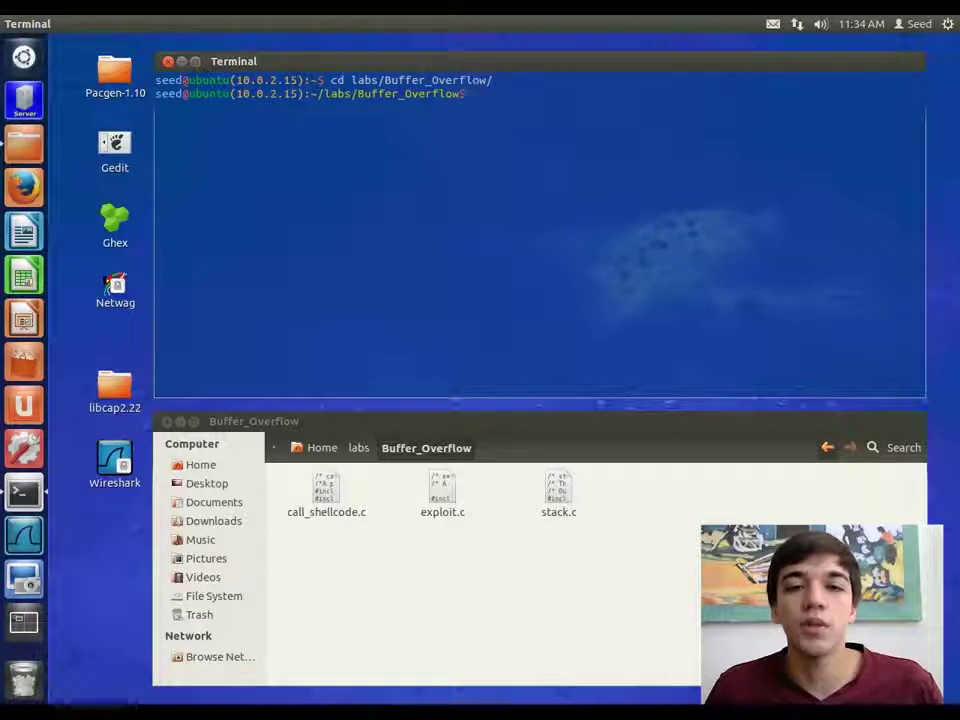
type("su root")
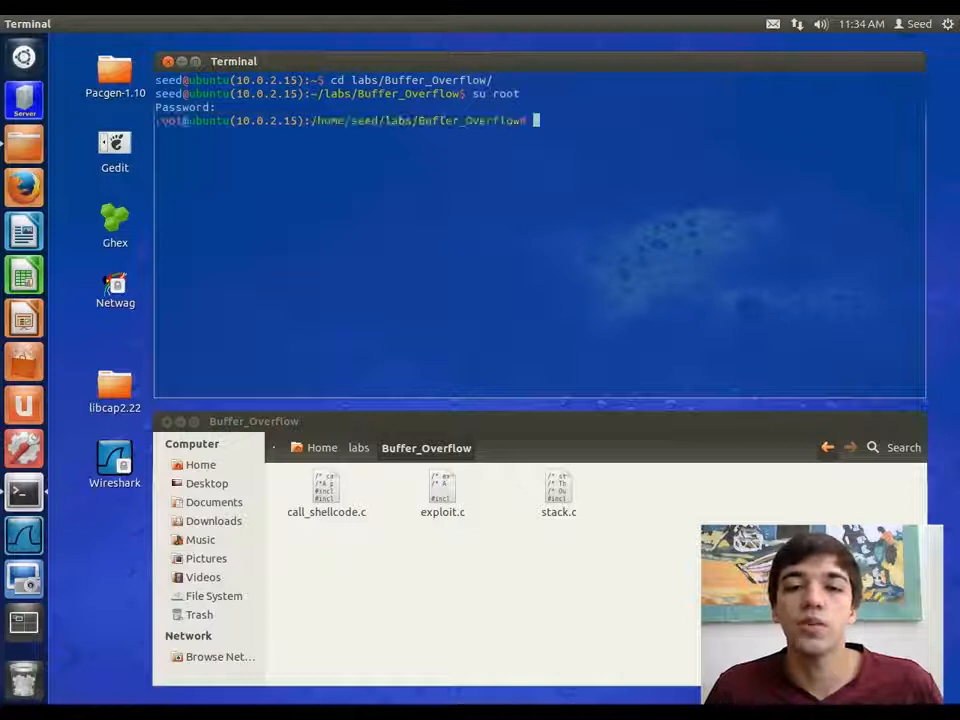
type("syy")
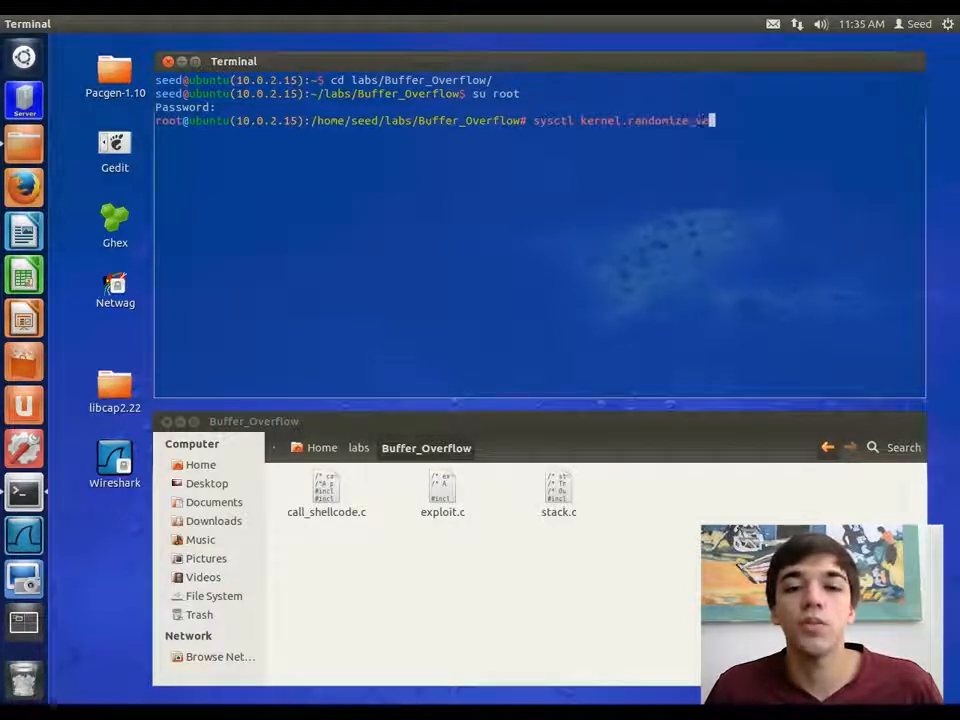
Check kernel.randomize_va_space (shows 2) and set it to 0 with sysctl
key("Return")
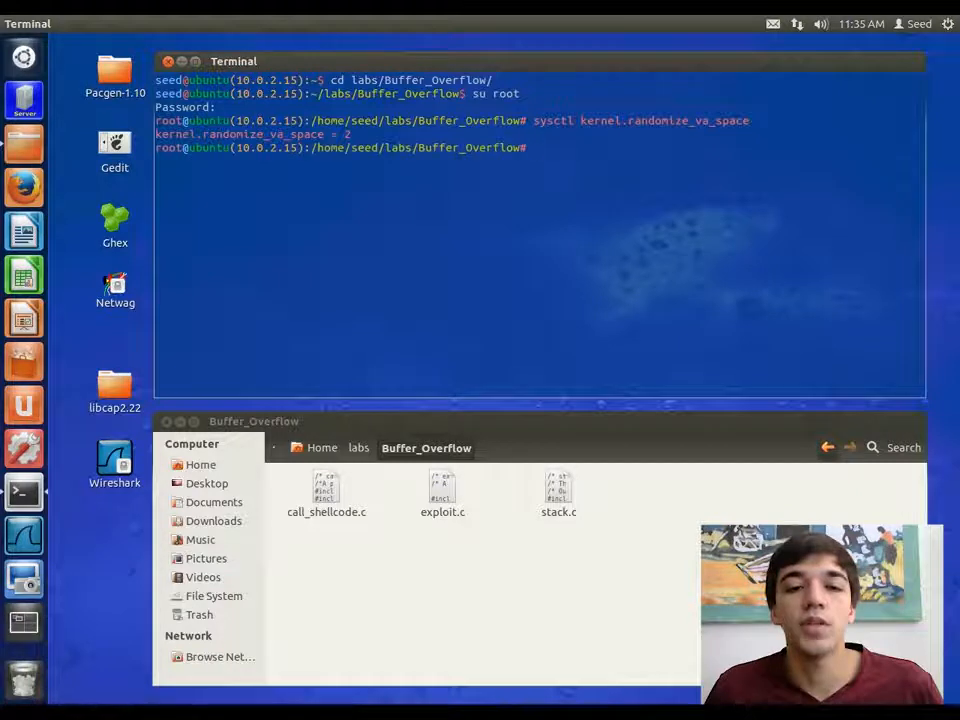
type("sysctl kernel.randomize_va_space=0")
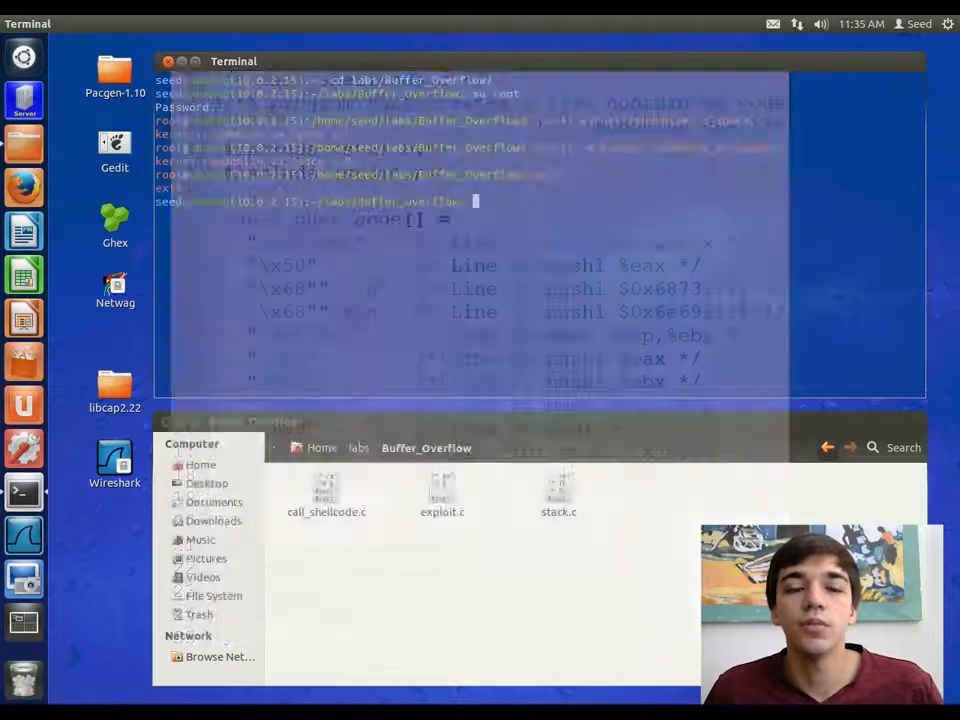
Compile call_shellcode with an executable stack and run ./call_shellcode
type("gcc -z execstack -o call_shellcode call_shellcode.c")
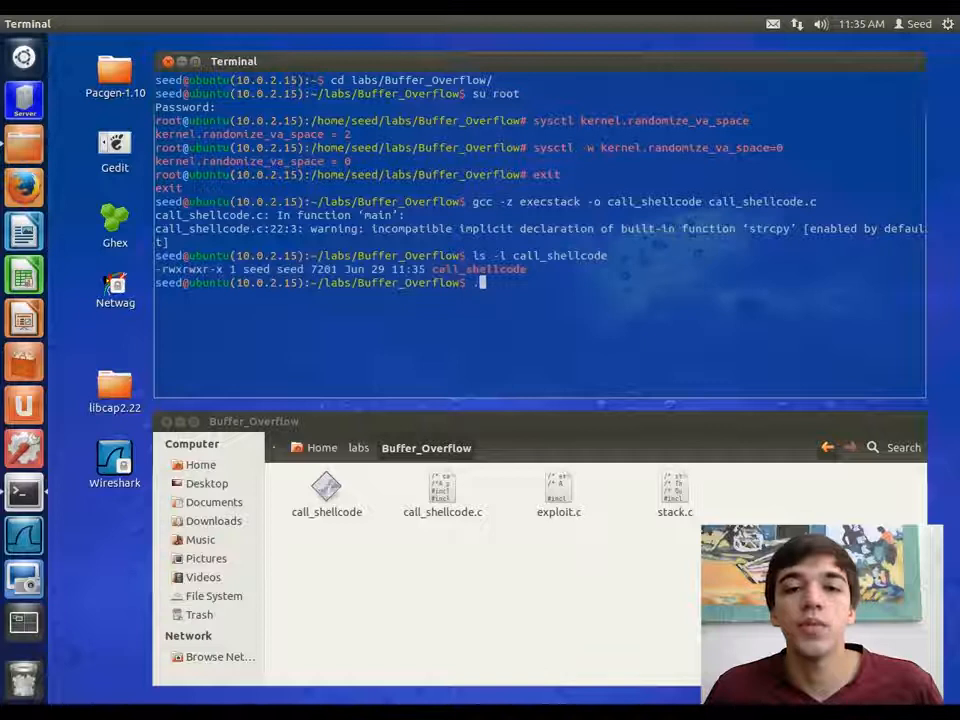
type("/call_shellcode")
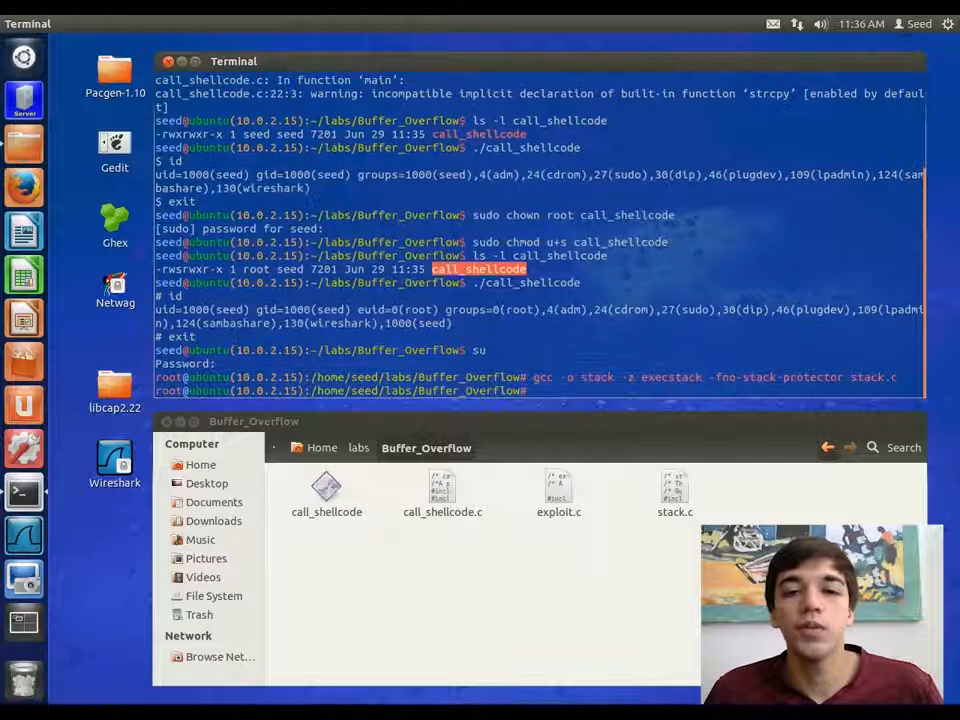
Make stack setuid with chmod 4755, then compile stack.c without stack protection as debug build stack_dbg
type("chmod 4755 stack")
type("gcc -z execstack")
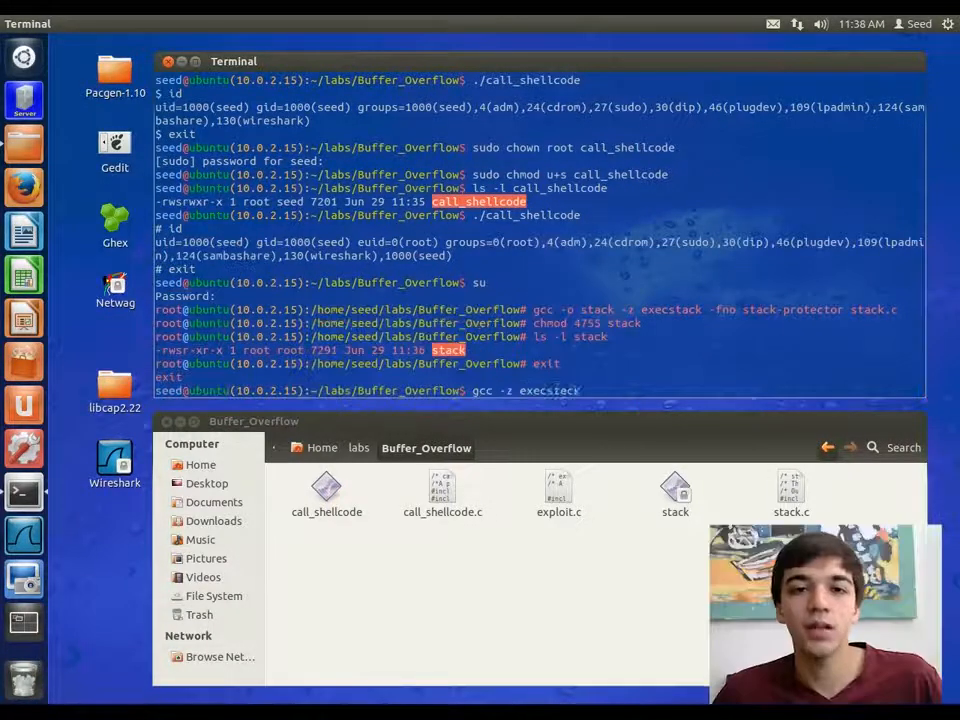
type("-fno-stack-protector -g -o stack")
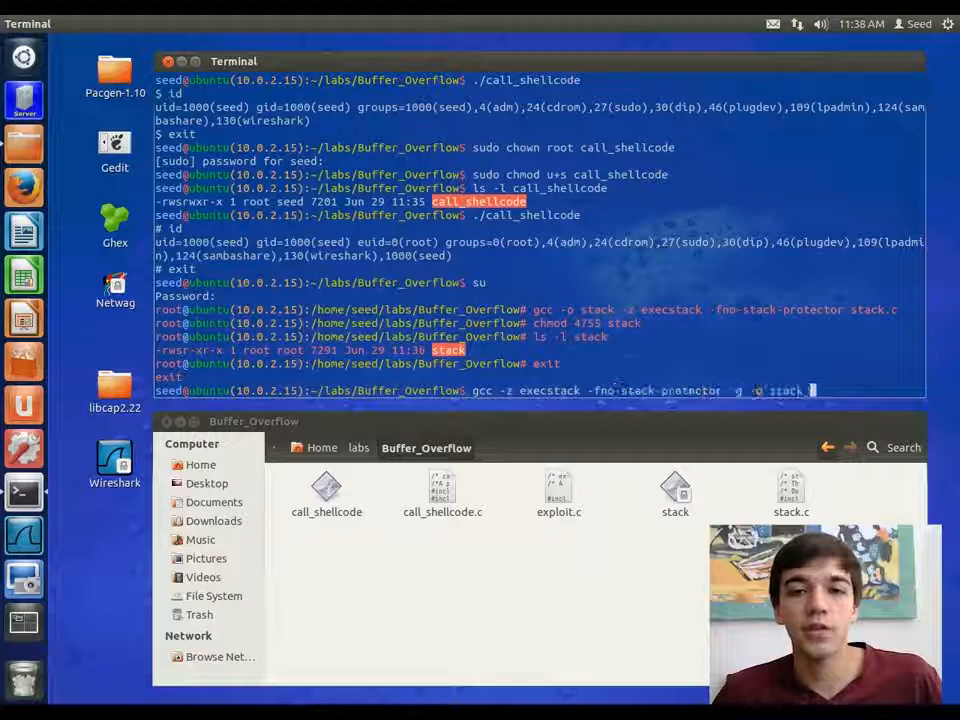
type("dbg stack.c")
key("Return")
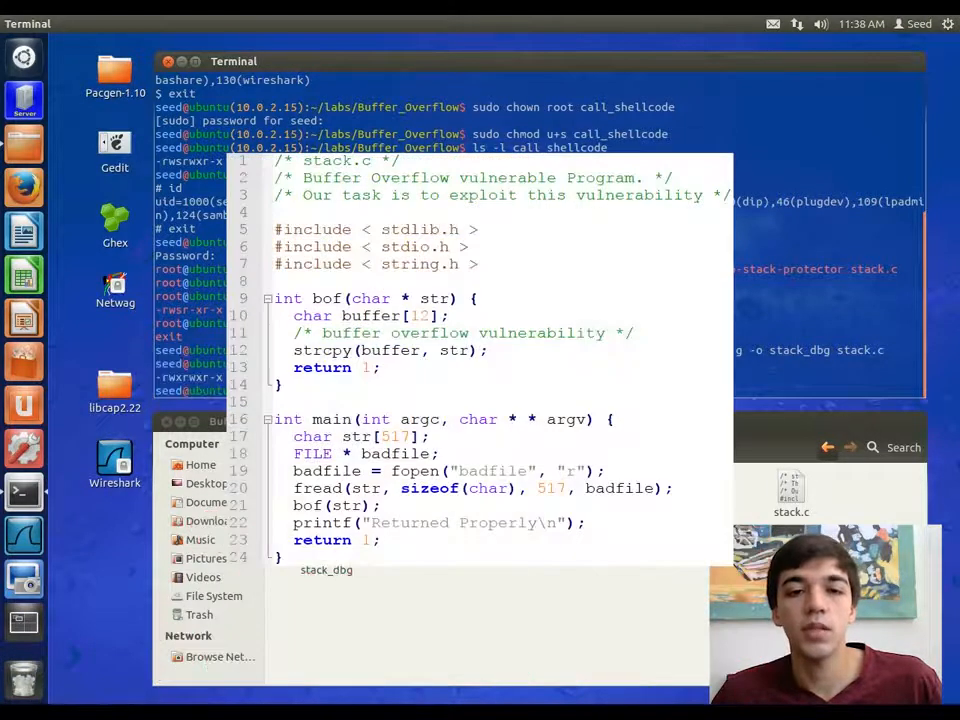
Break at bof in gdb on stack_dbg and run until it stops there
triple_click(448, 470)
type("touch badfile")
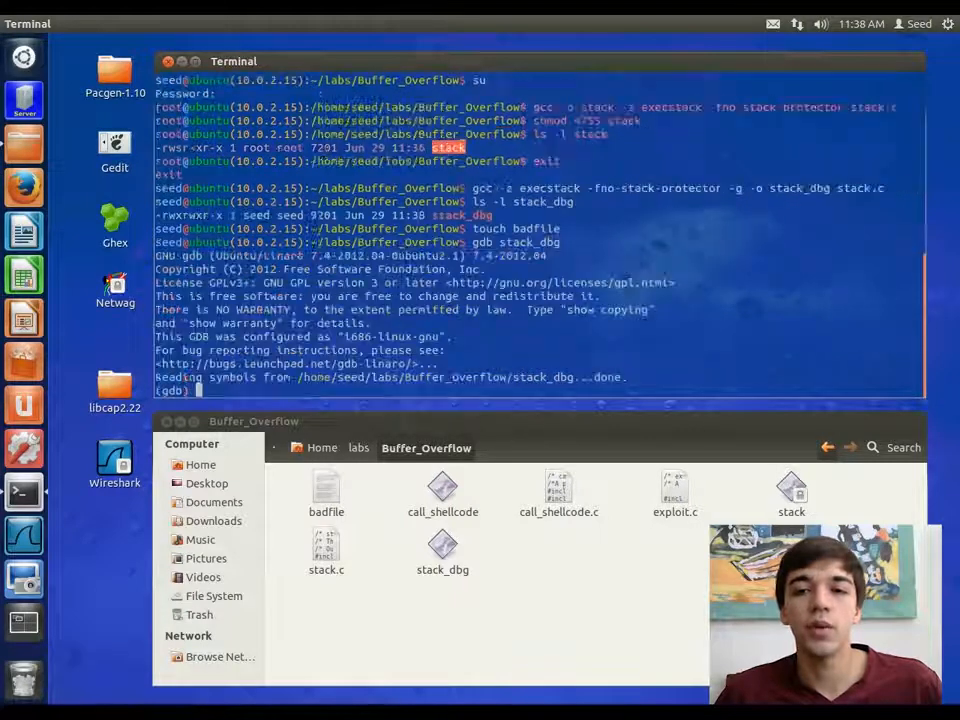
type("b bof")
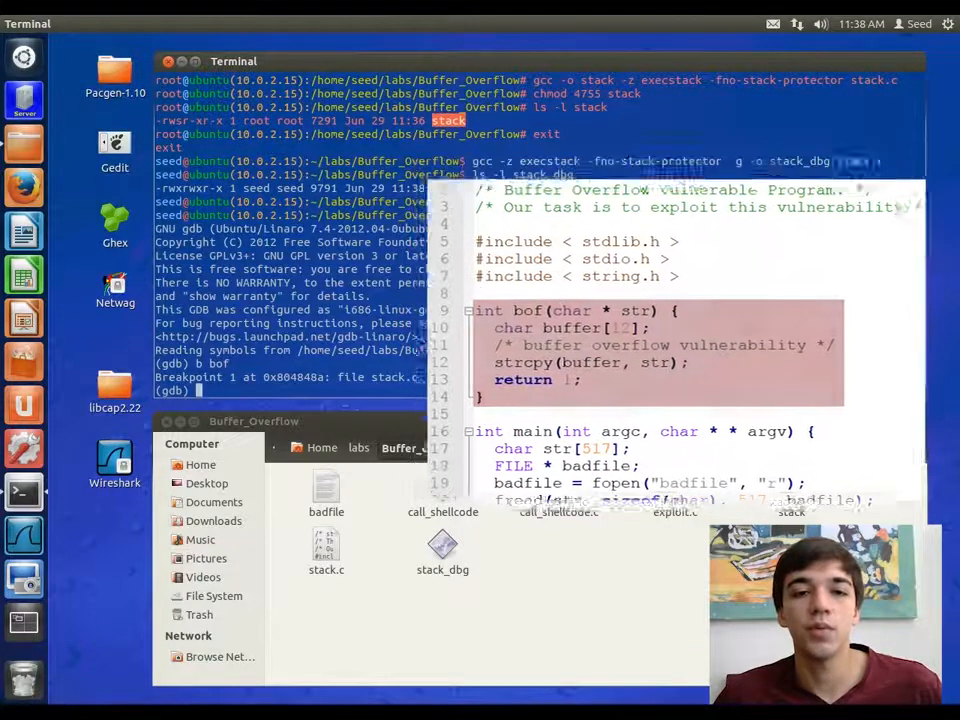
type("run")
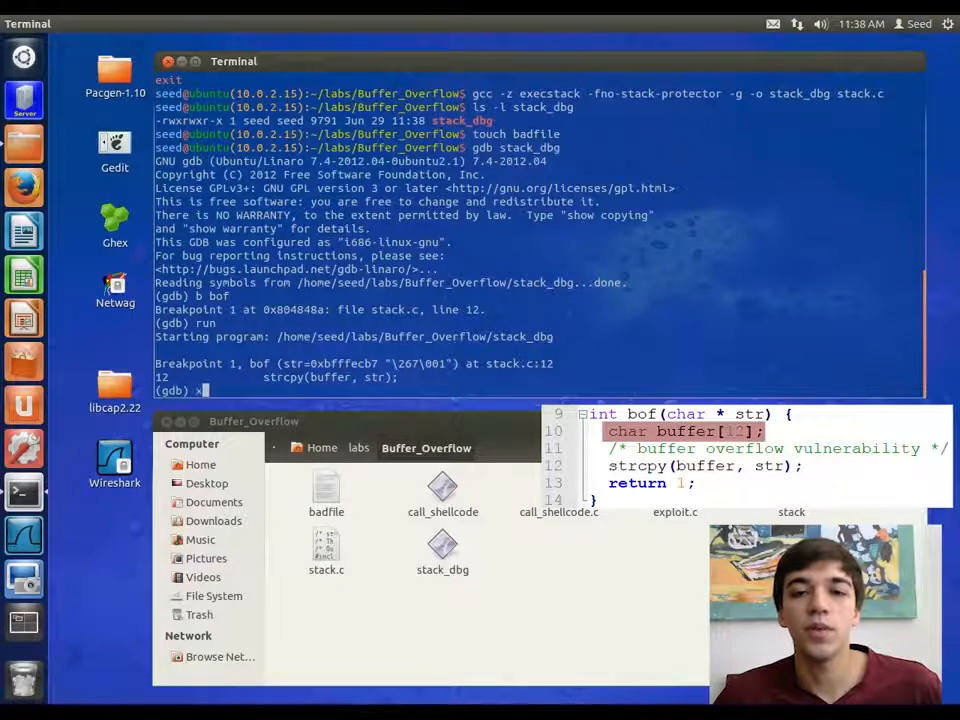
Read the addresses of buffer and $ebp inside bof
type("x &buffer")
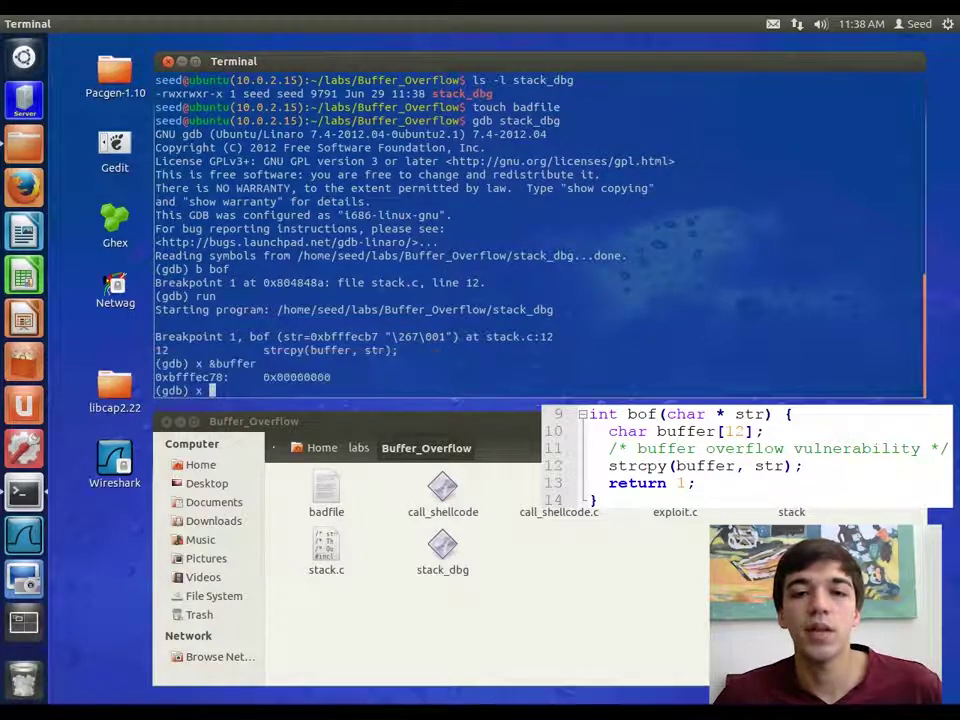
type("x $ebp")
type("./exploit")
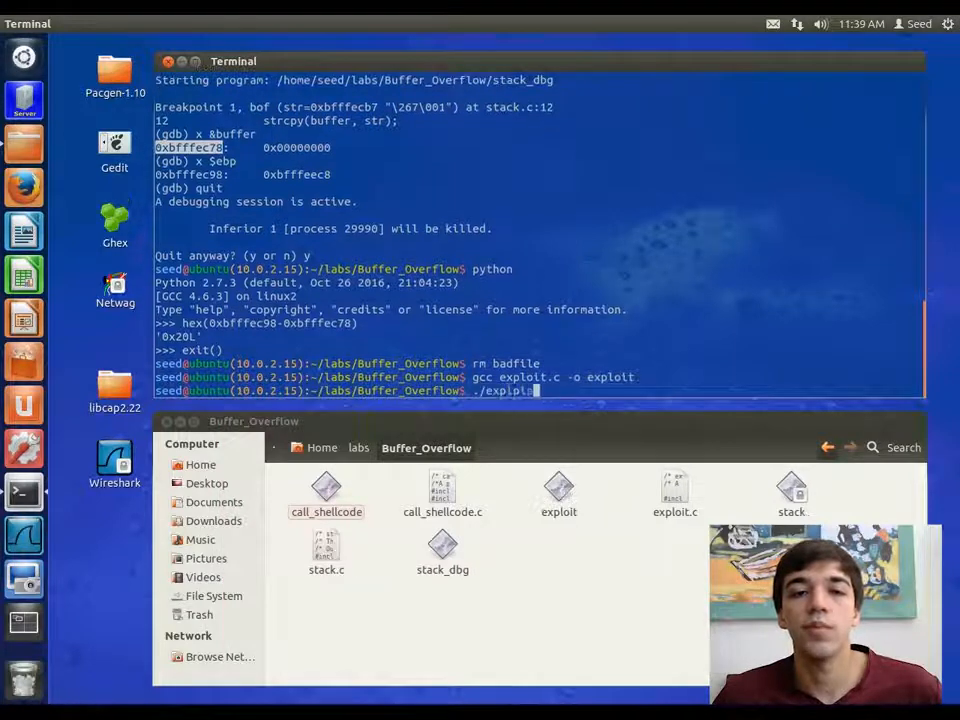
Run ./exploit to regenerate badfile, hexdump -C its bytes, then launch the setuid ./stack
key("Return")
type("ls -l badfile")
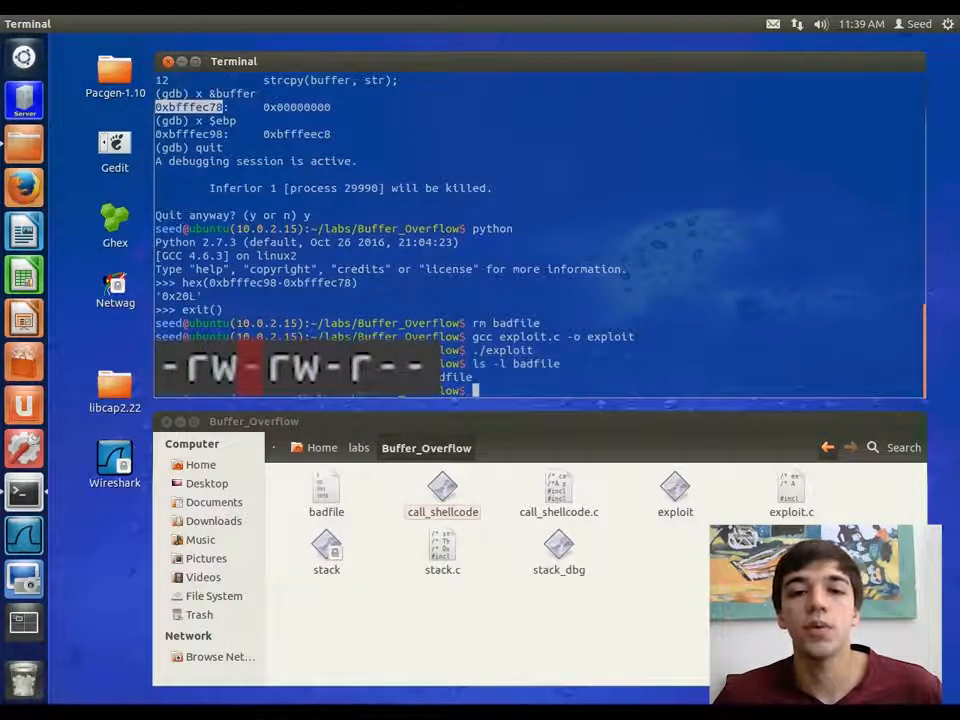
type("hexdump -C badfile")
type("ls -l stack")
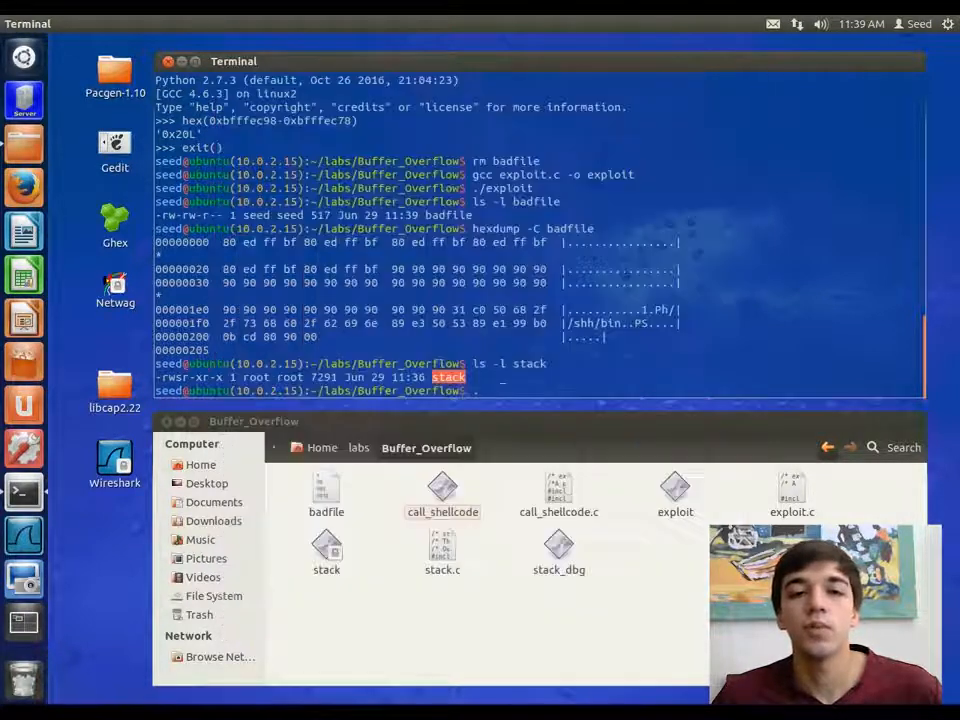
type("./stack")
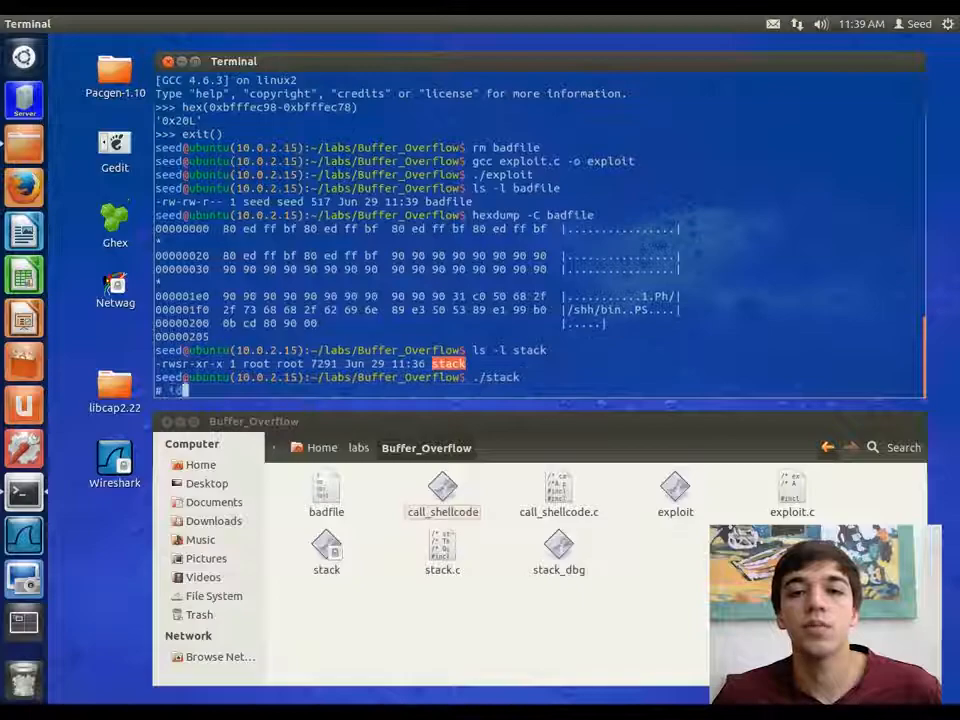